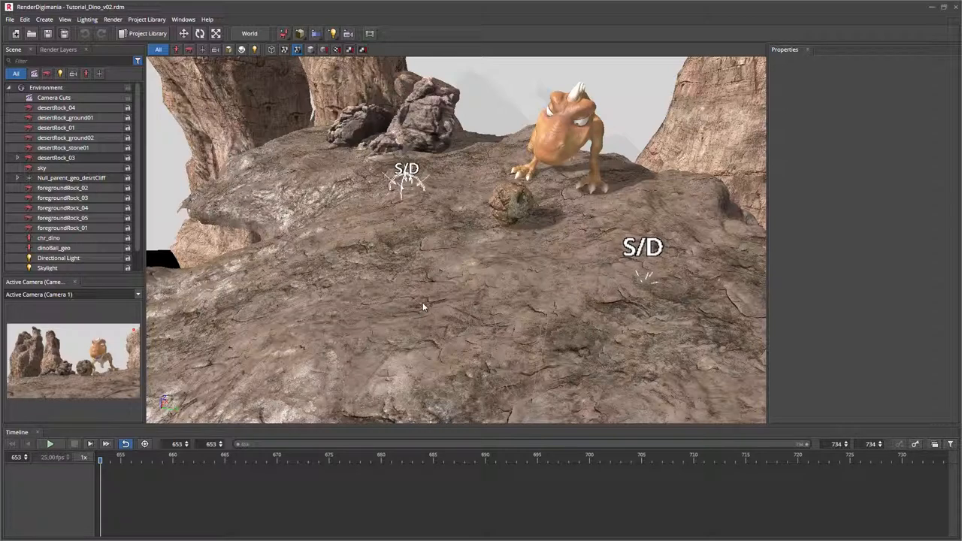
mouse_move(413, 315)
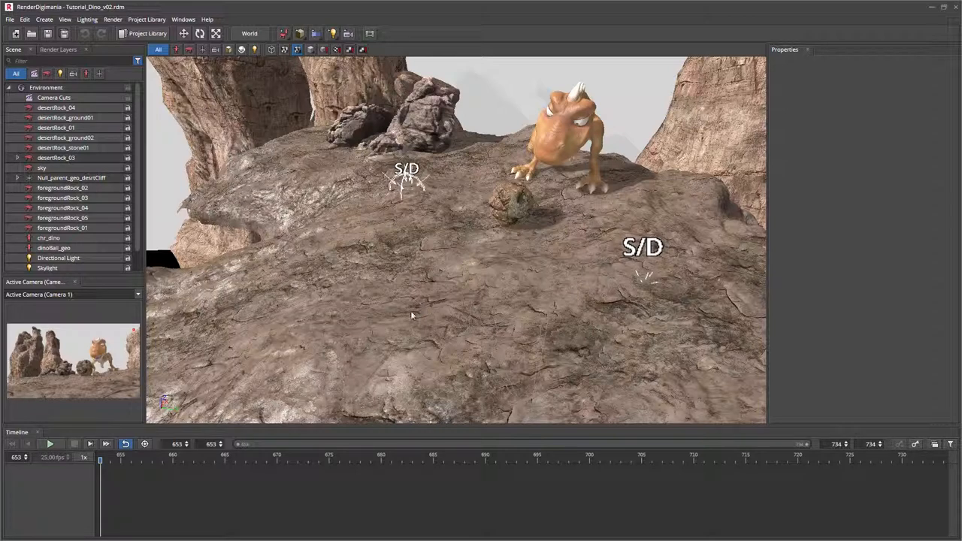
mouse_move(424, 391)
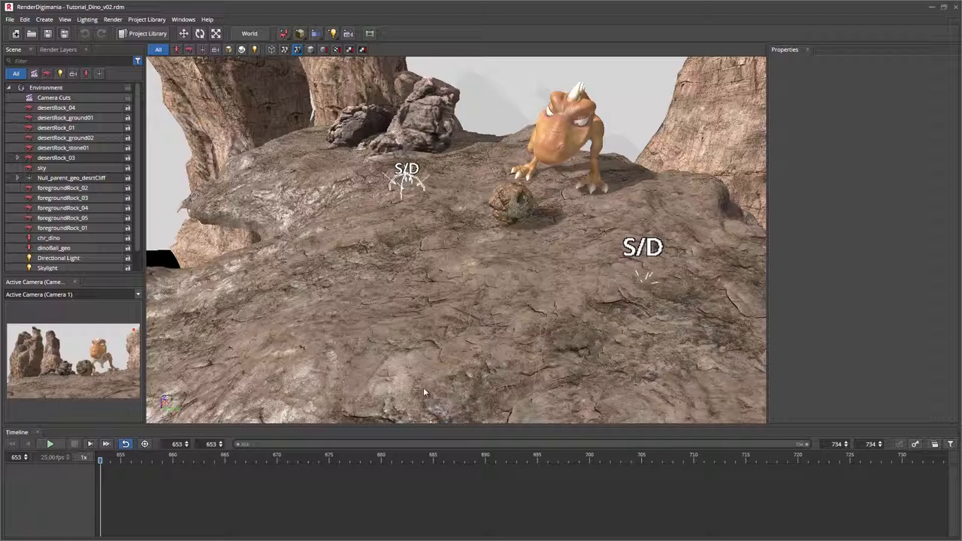
mouse_move(400, 355)
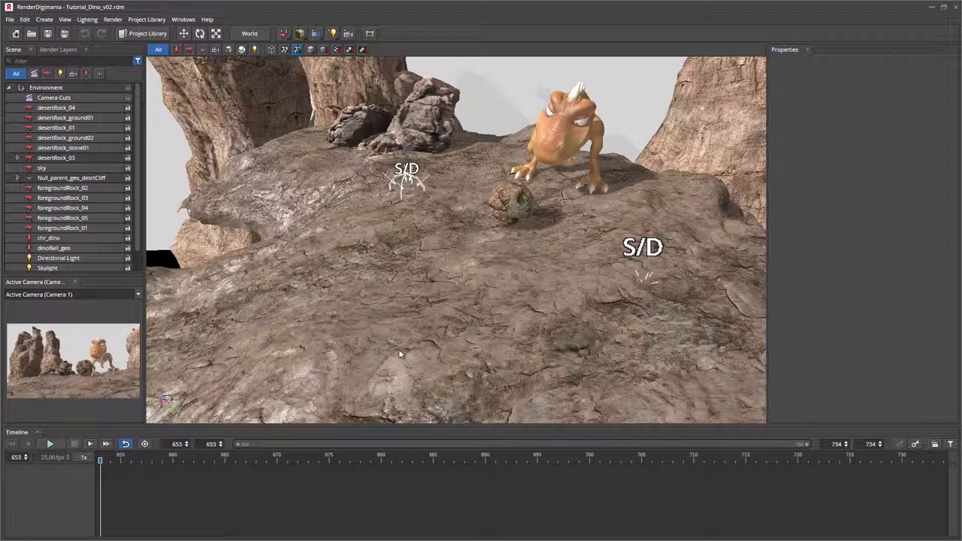
mouse_move(390, 350)
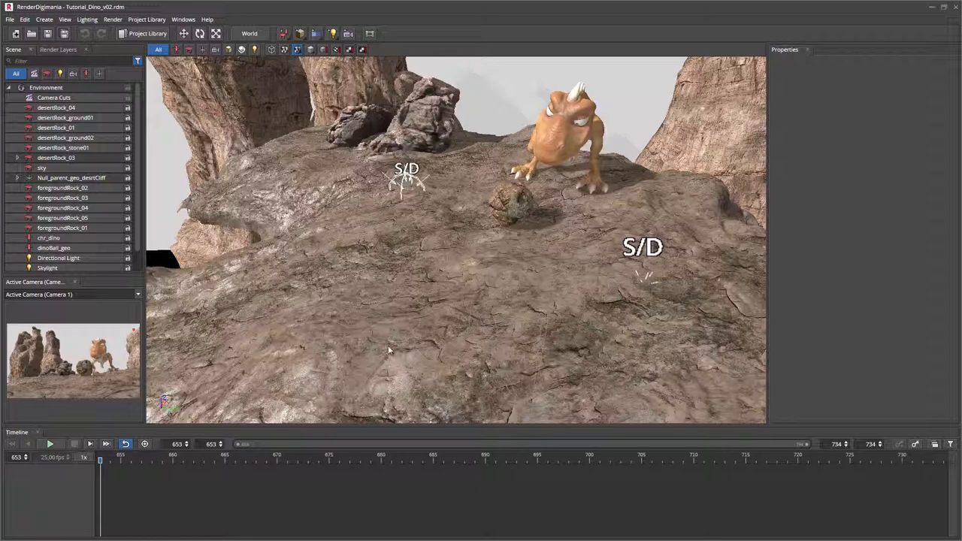
mouse_move(188, 282)
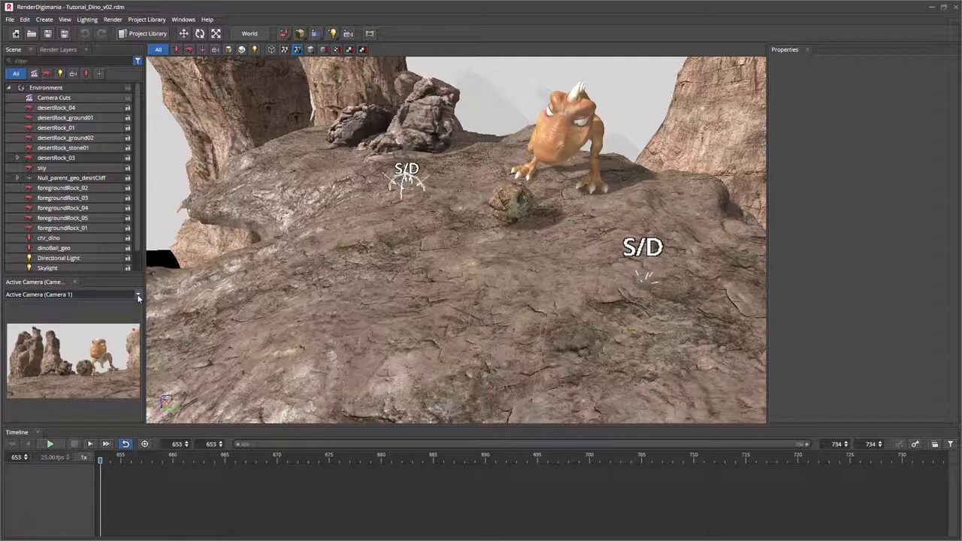
Step: Switch the camera preview from the active camera to Camera 1
left_click(139, 293)
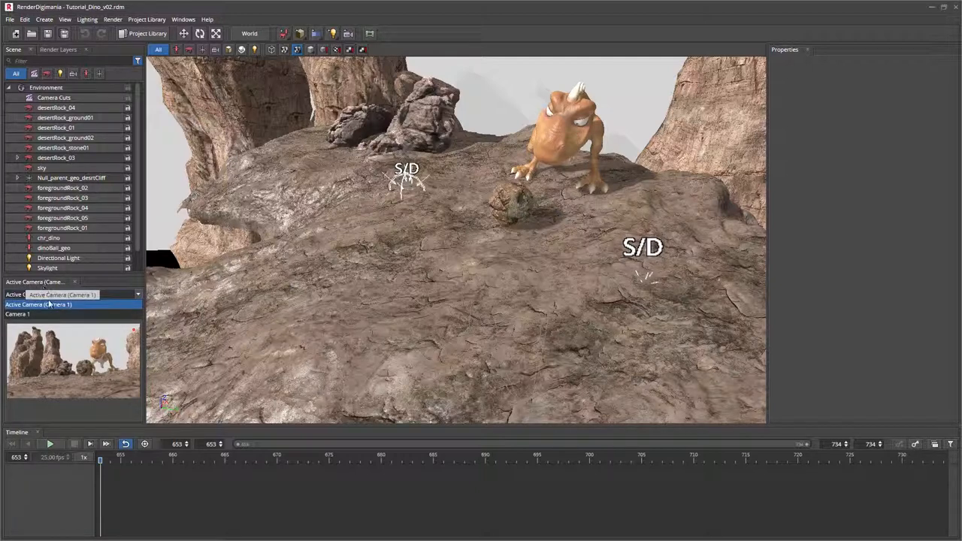
left_click(48, 304)
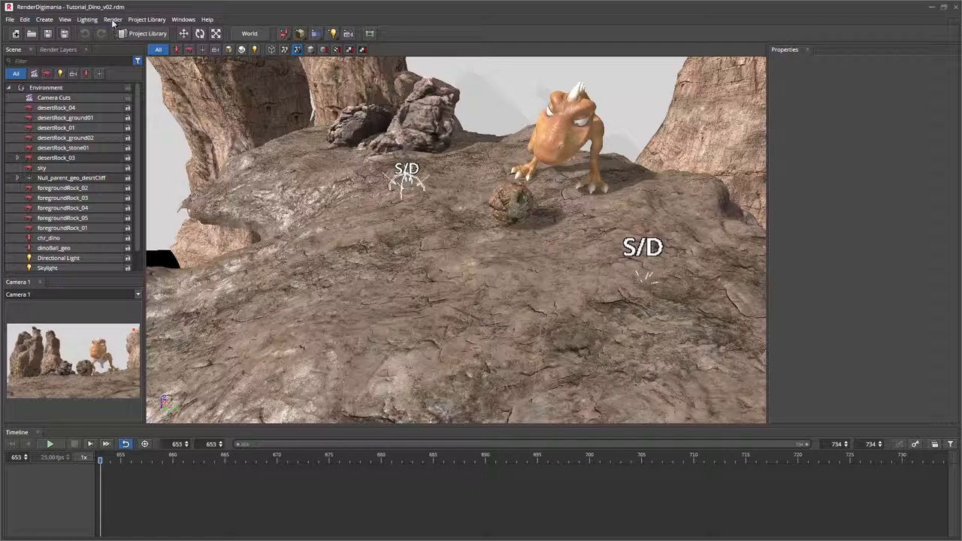
Step: Bring up the Render settings window, keeping the existing QuickTime output folder
left_click(113, 18)
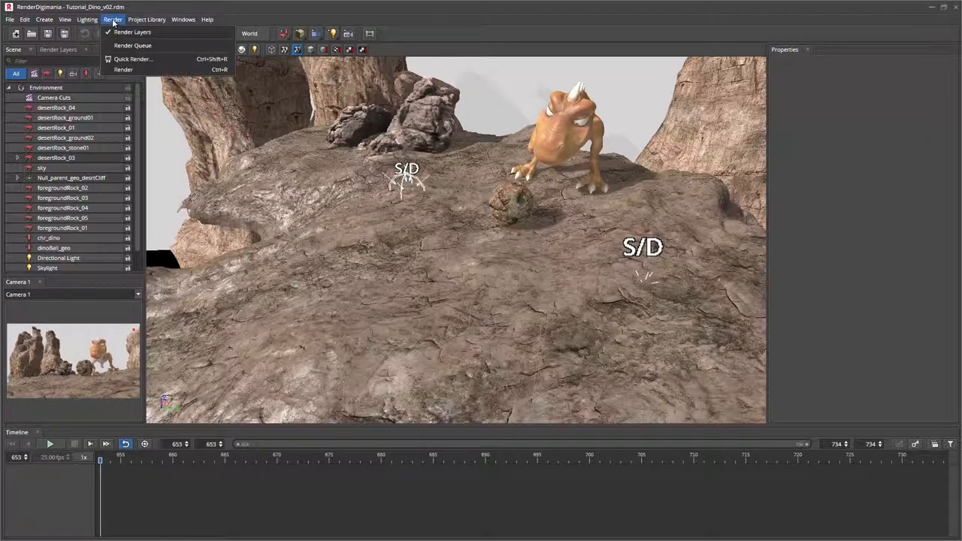
mouse_move(123, 69)
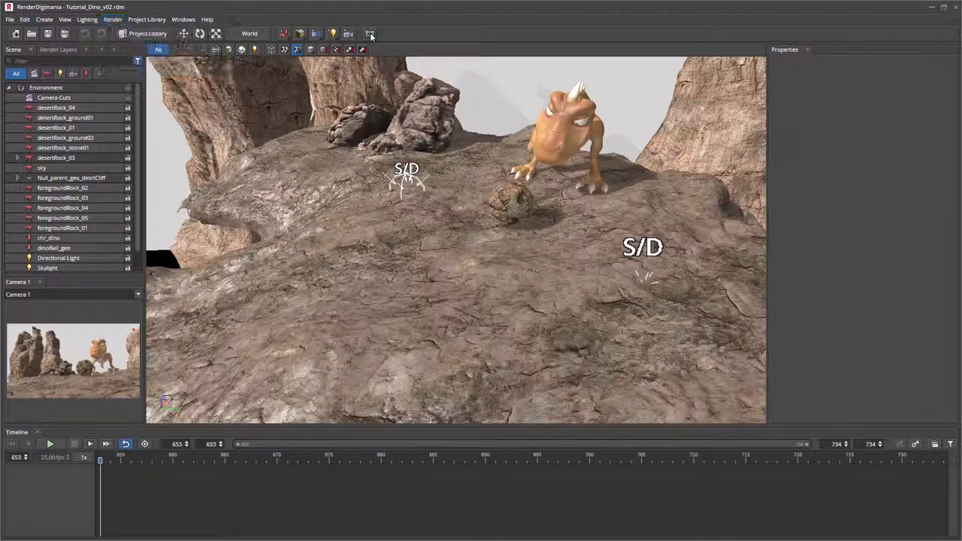
left_click(370, 33)
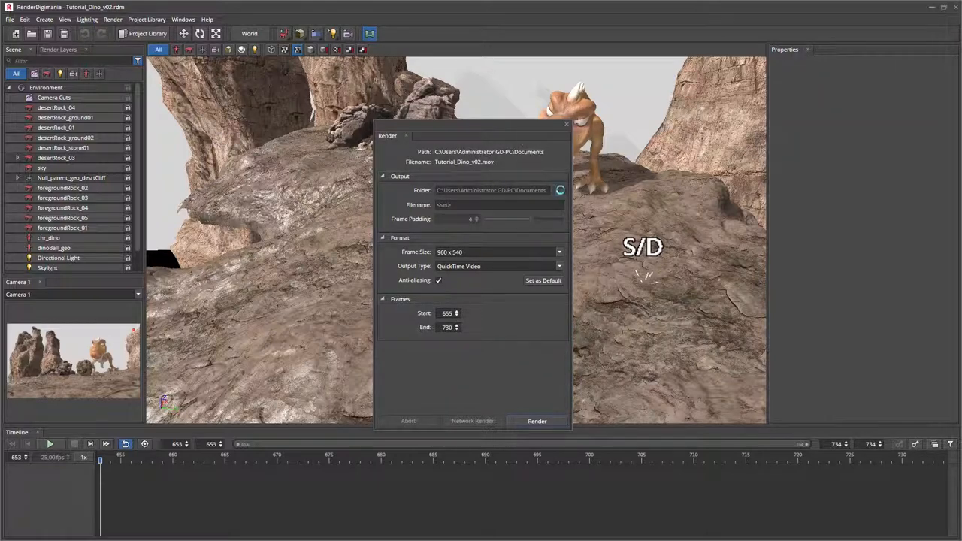
left_click(560, 190)
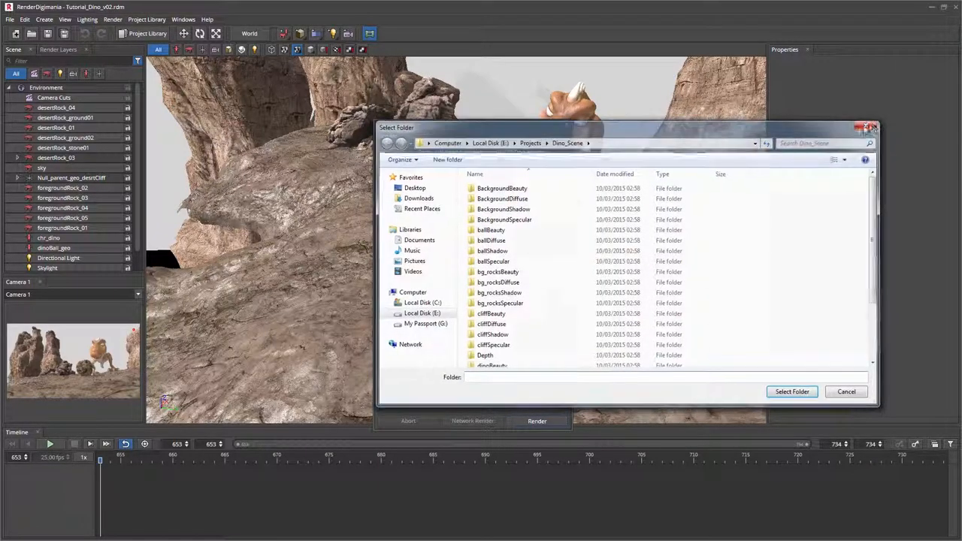
left_click(846, 391)
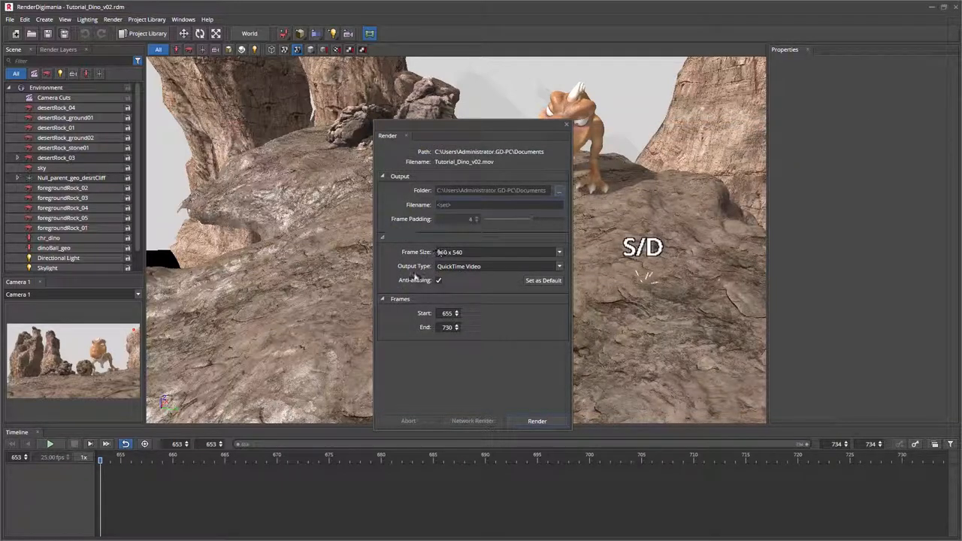
Step: Render frames 655-730 as QuickTime Video at 960 x 540 to Tutorial_Dino_v02.mov
left_click(559, 266)
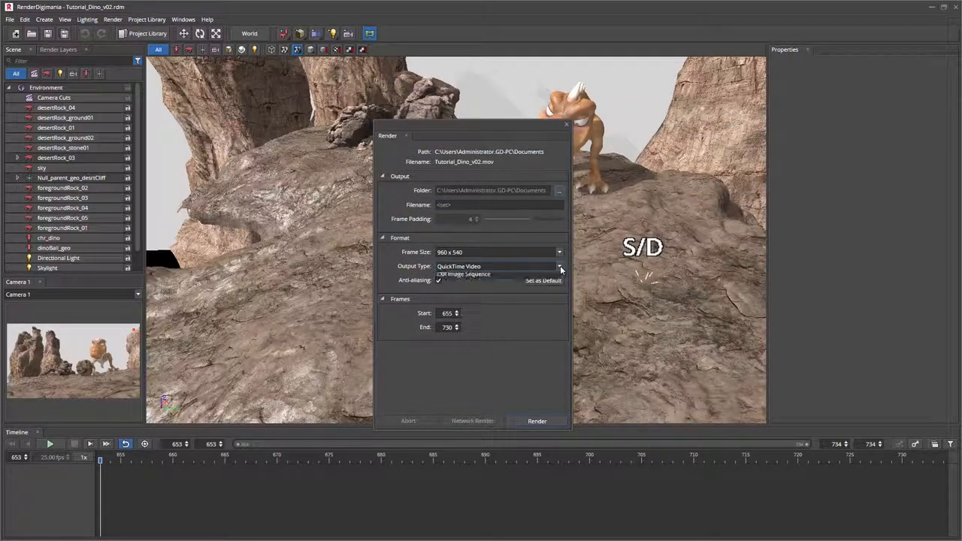
left_click(559, 266)
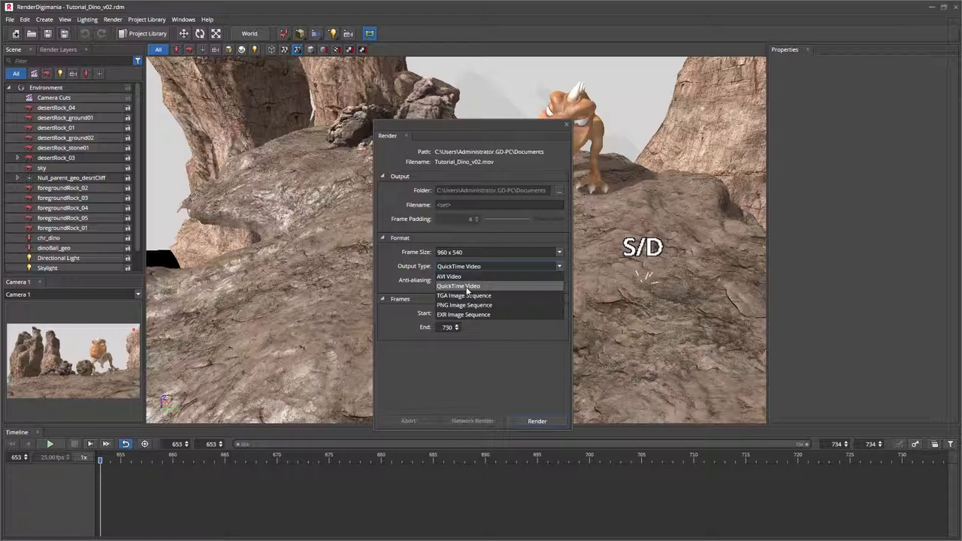
left_click(459, 285)
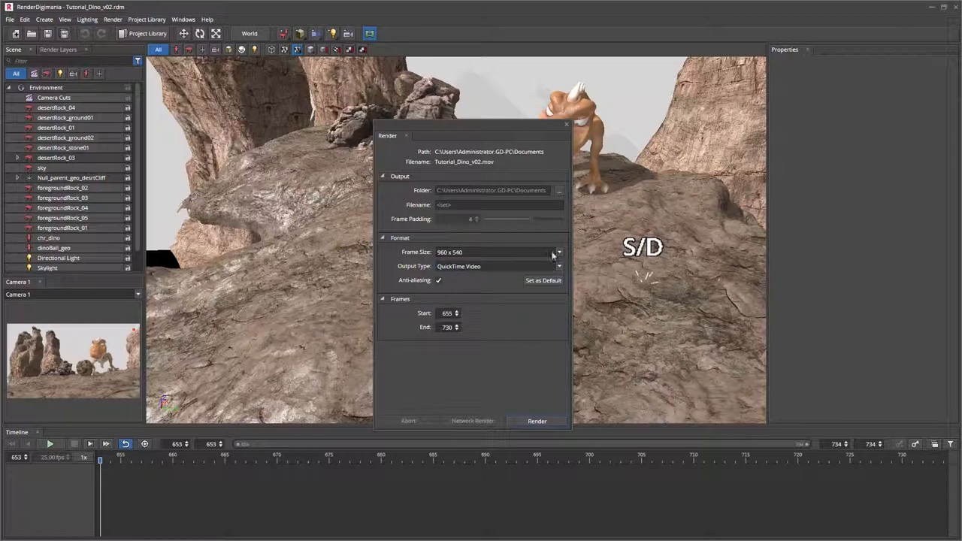
left_click(560, 253)
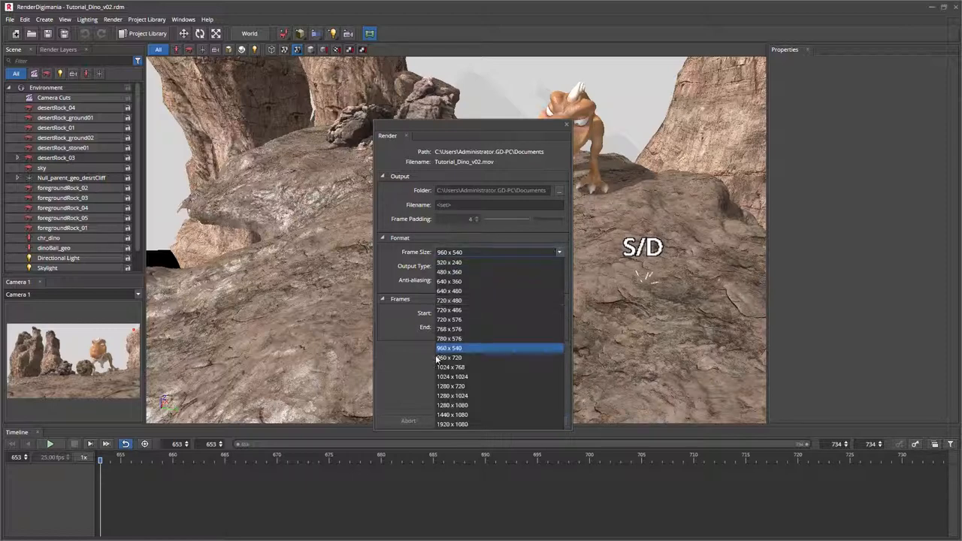
left_click(449, 347)
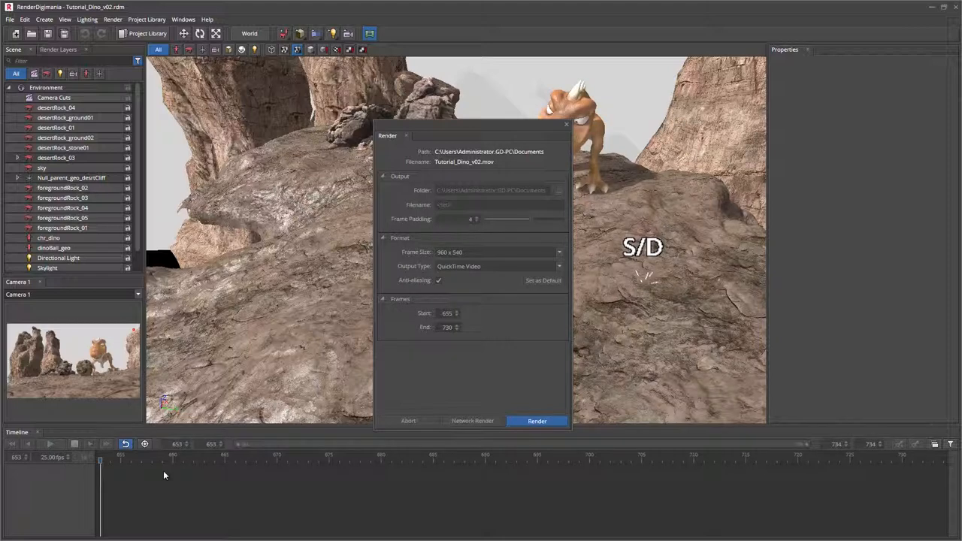
left_click(537, 421)
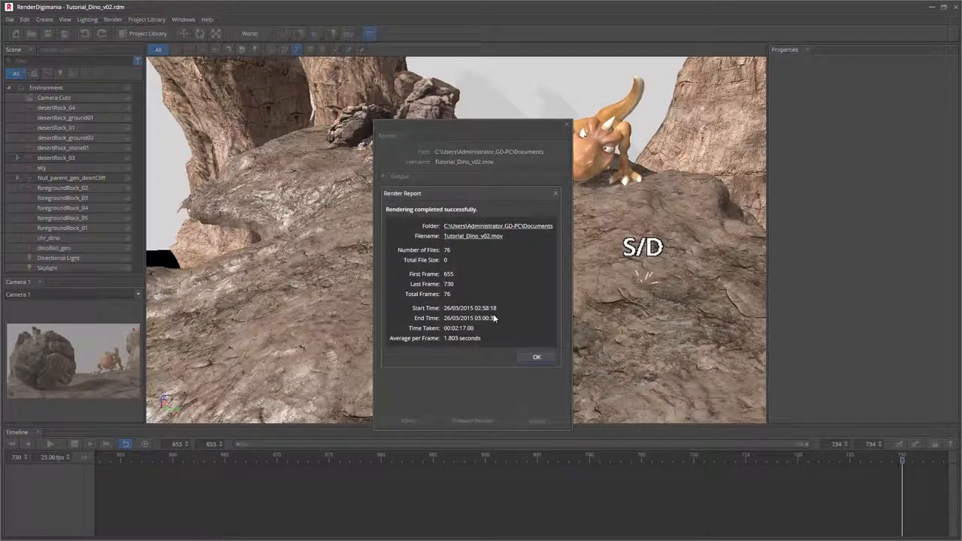
mouse_move(411, 200)
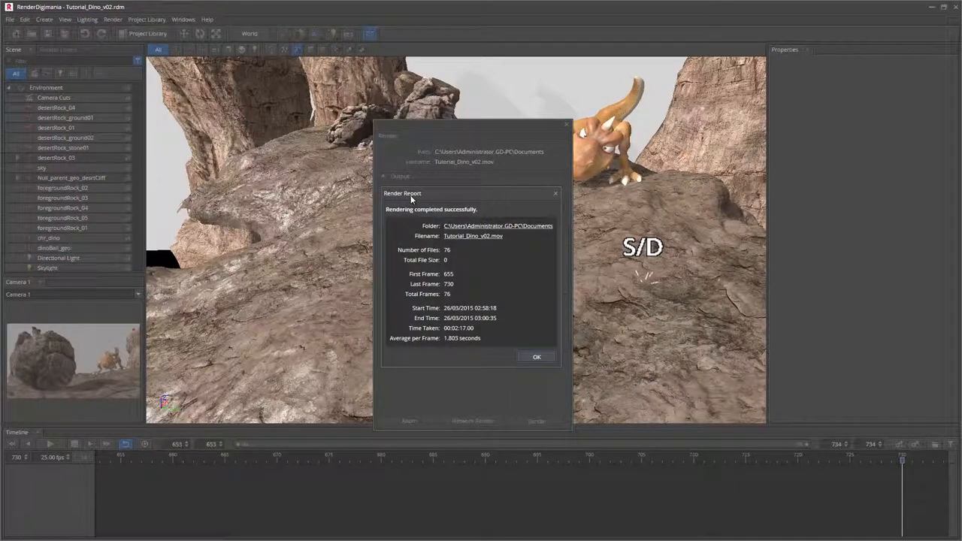
mouse_move(428, 217)
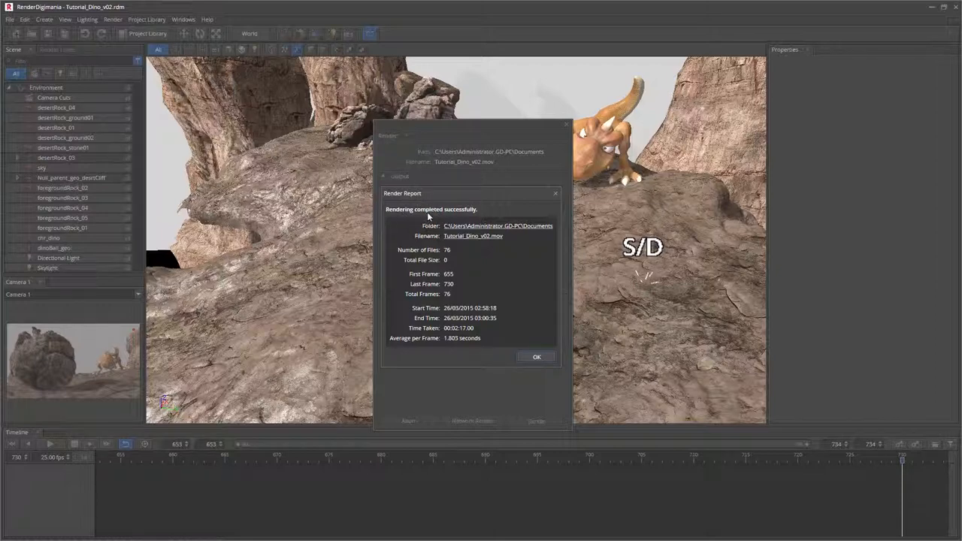
mouse_move(448, 217)
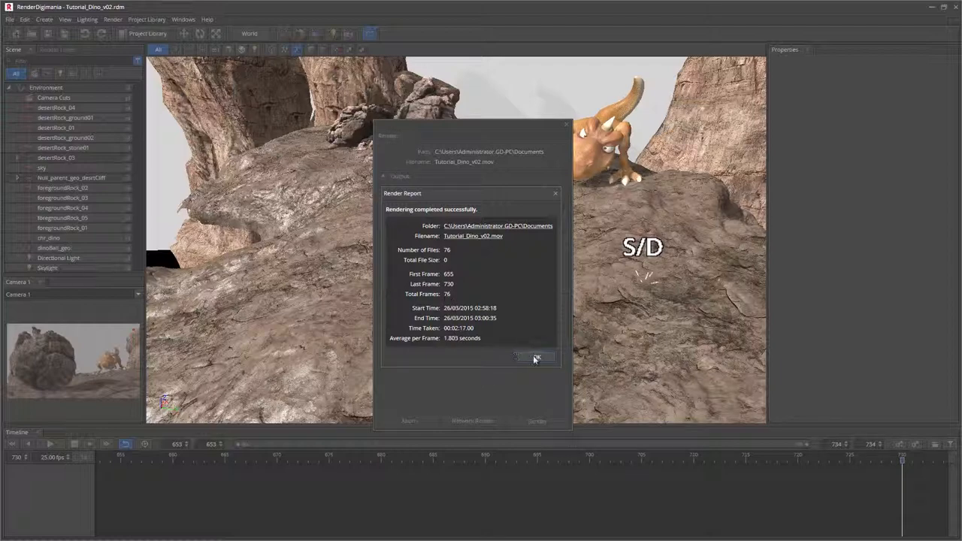
Step: Dismiss the render report and watch Tutorial_Dino_v02 play in Windows Media Player
left_click(536, 358)
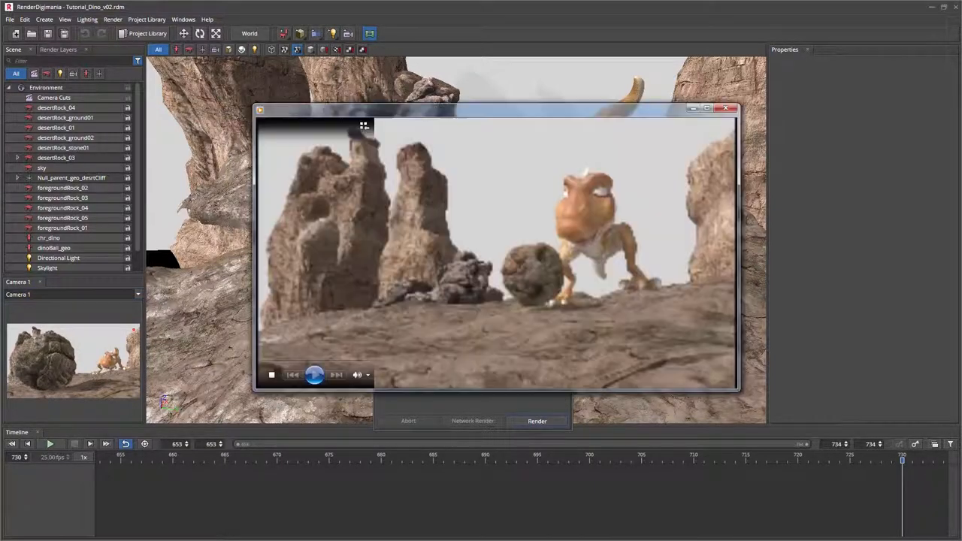
left_click(315, 375)
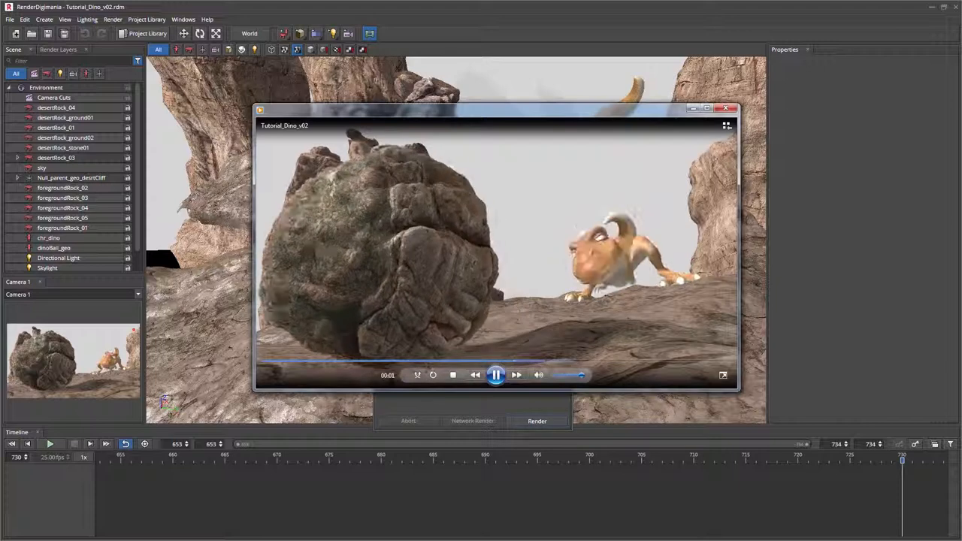